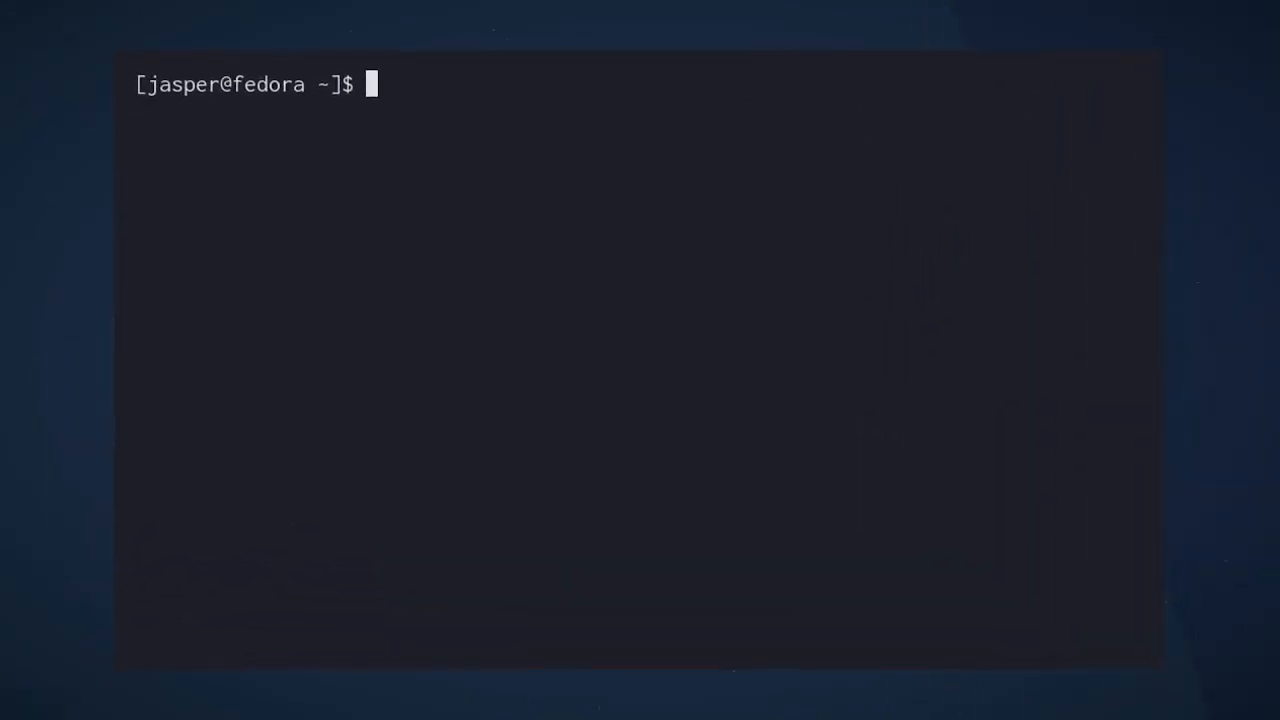
Run awk '{ print }' employees to list all four employee records unchanged.
{"action": "type", "text": "awk '{"}
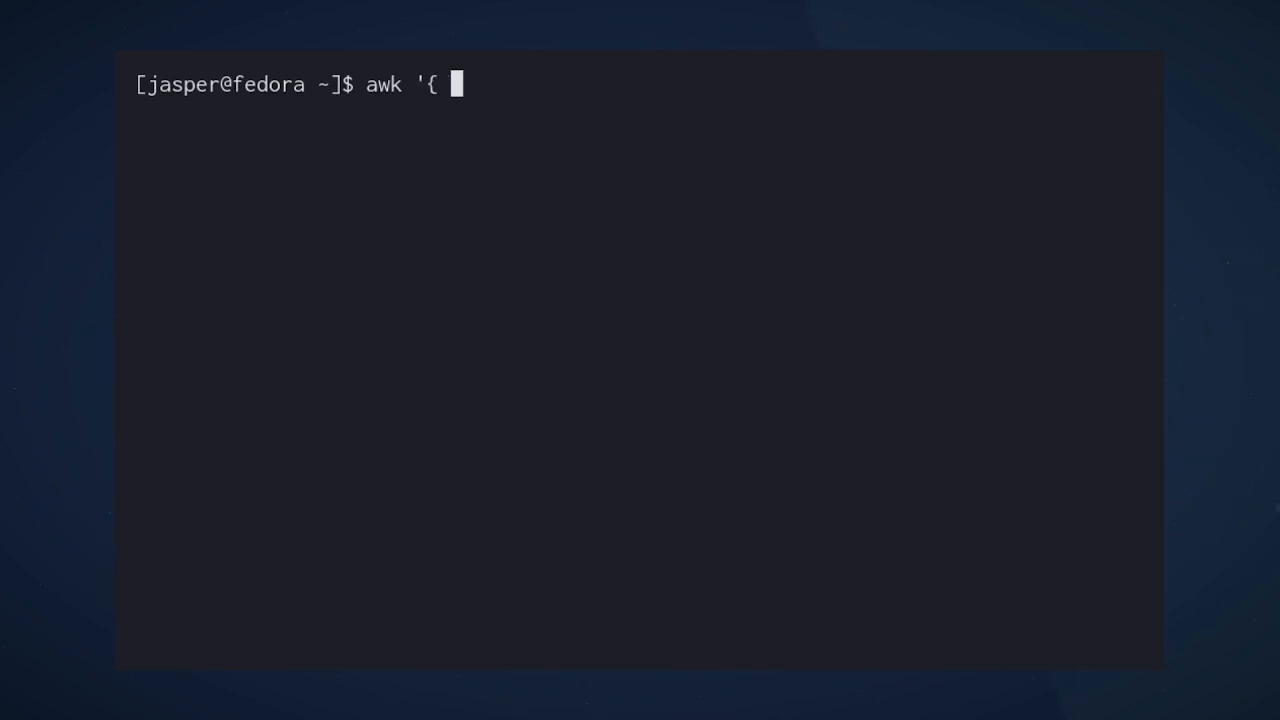
{"action": "type", "text": "print }' employees"}
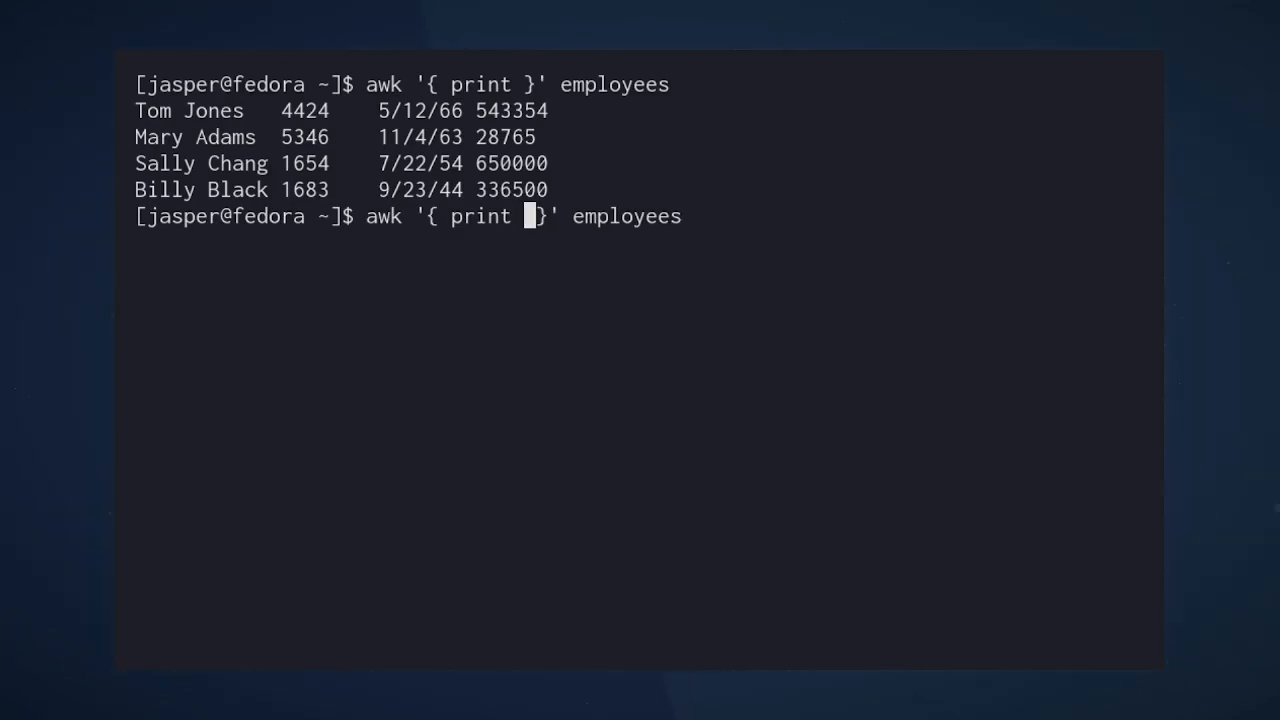
Print fields $1 and $2 from employees with awk, then clear the screen.
{"action": "type", "text": "$1, $2"}
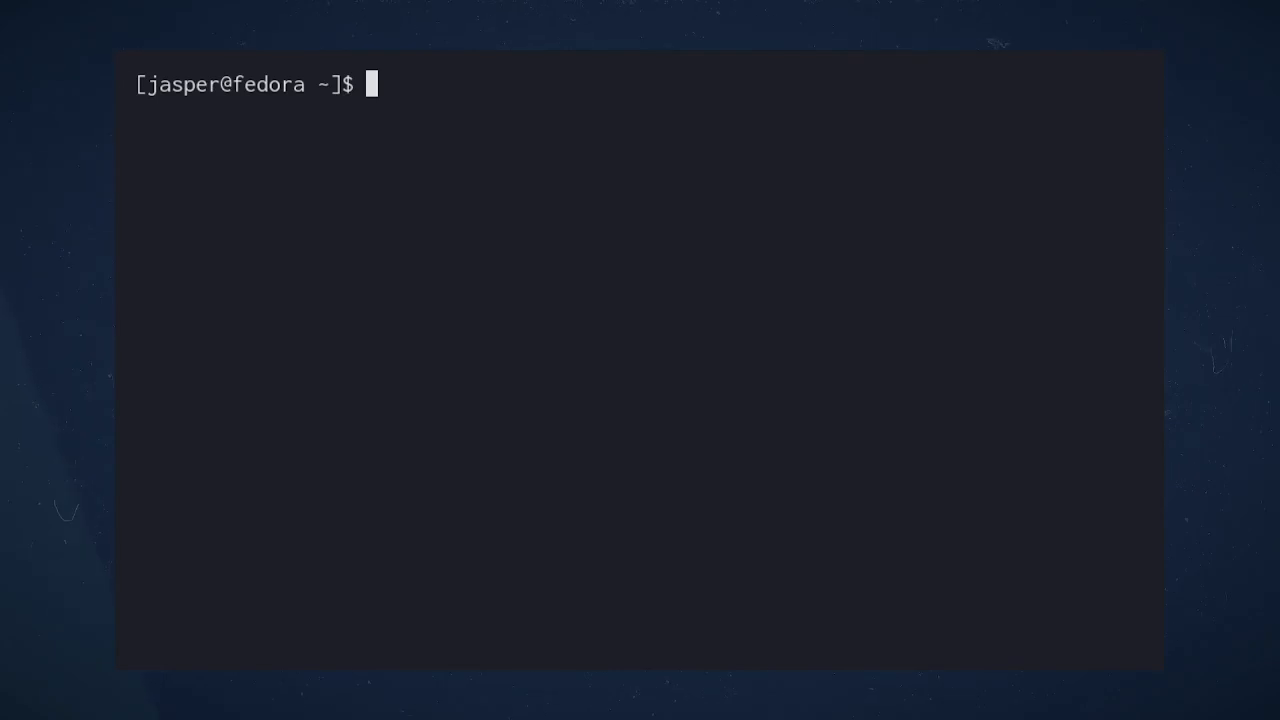
Show employees2 with cat, then run awk '{ print $1 }' FS=: employees2 to list only the names.
{"action": "type", "text": "cat employees2"}
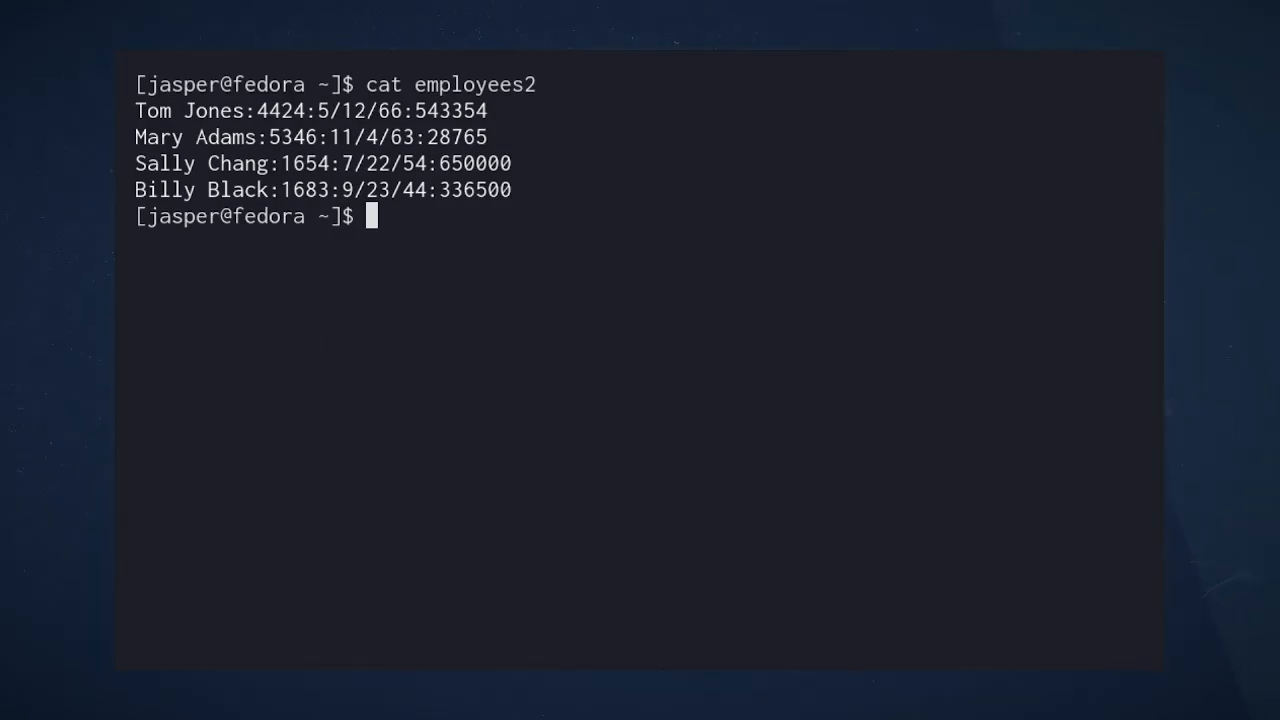
{"action": "type", "text": "awk '{ print $1, $2 }' employees2"}
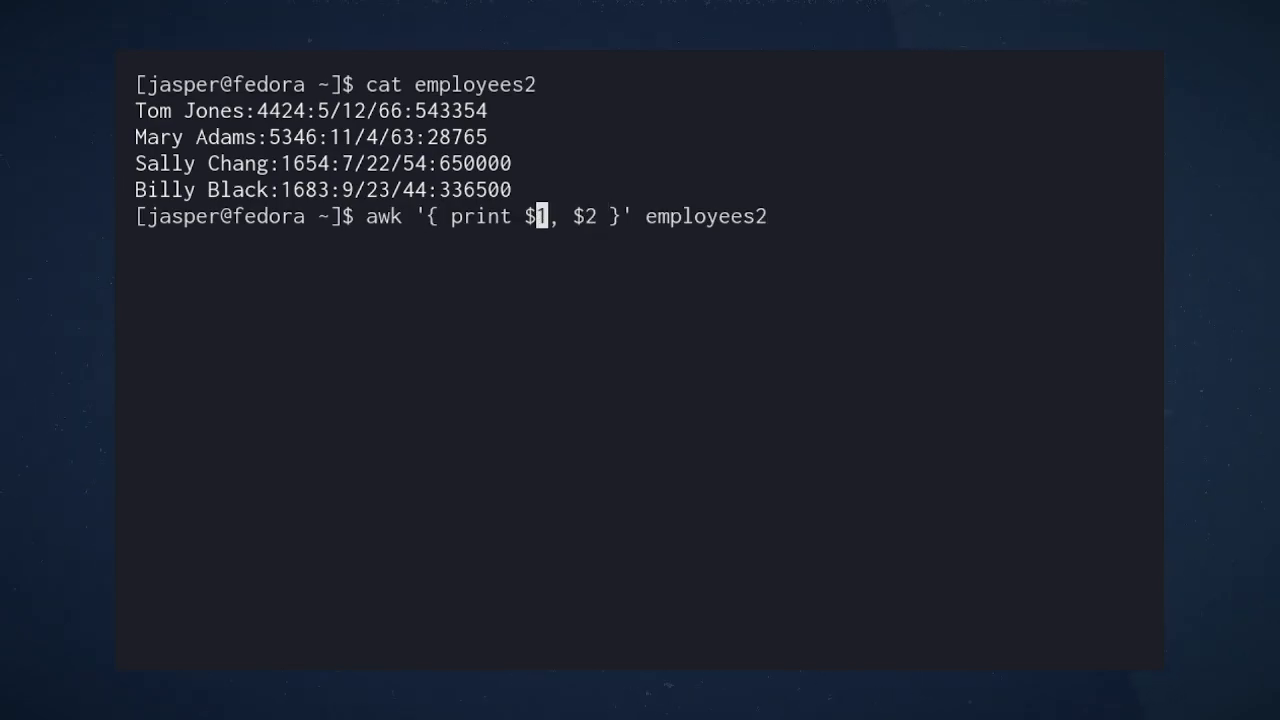
{"action": "key", "text": "BackSpace"}
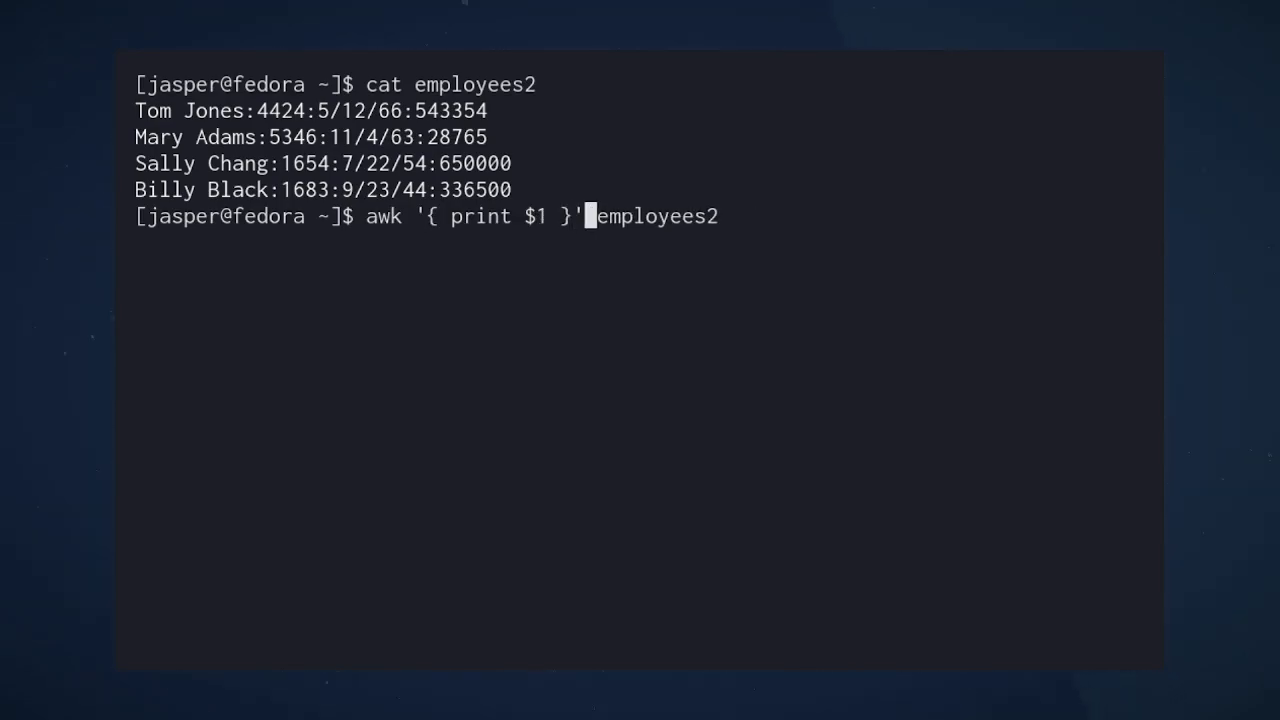
{"action": "type", "text": "FS=:"}
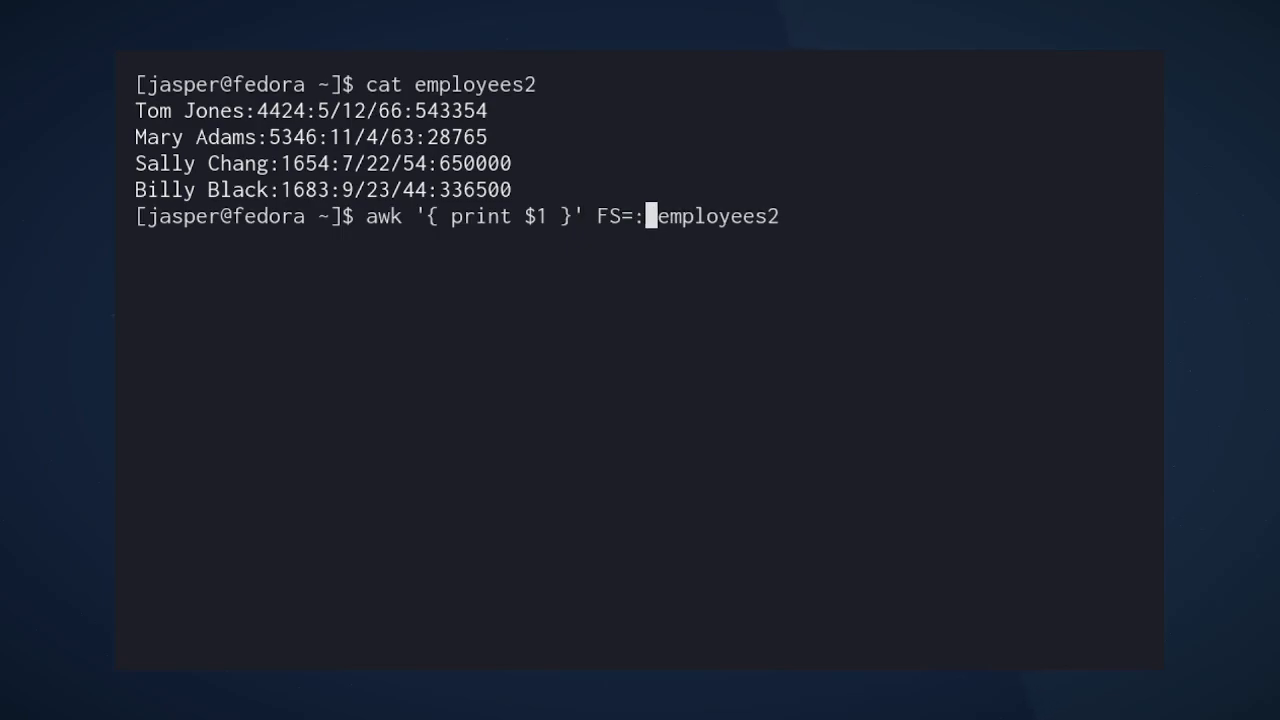
{"action": "type", "text": "\" \""}
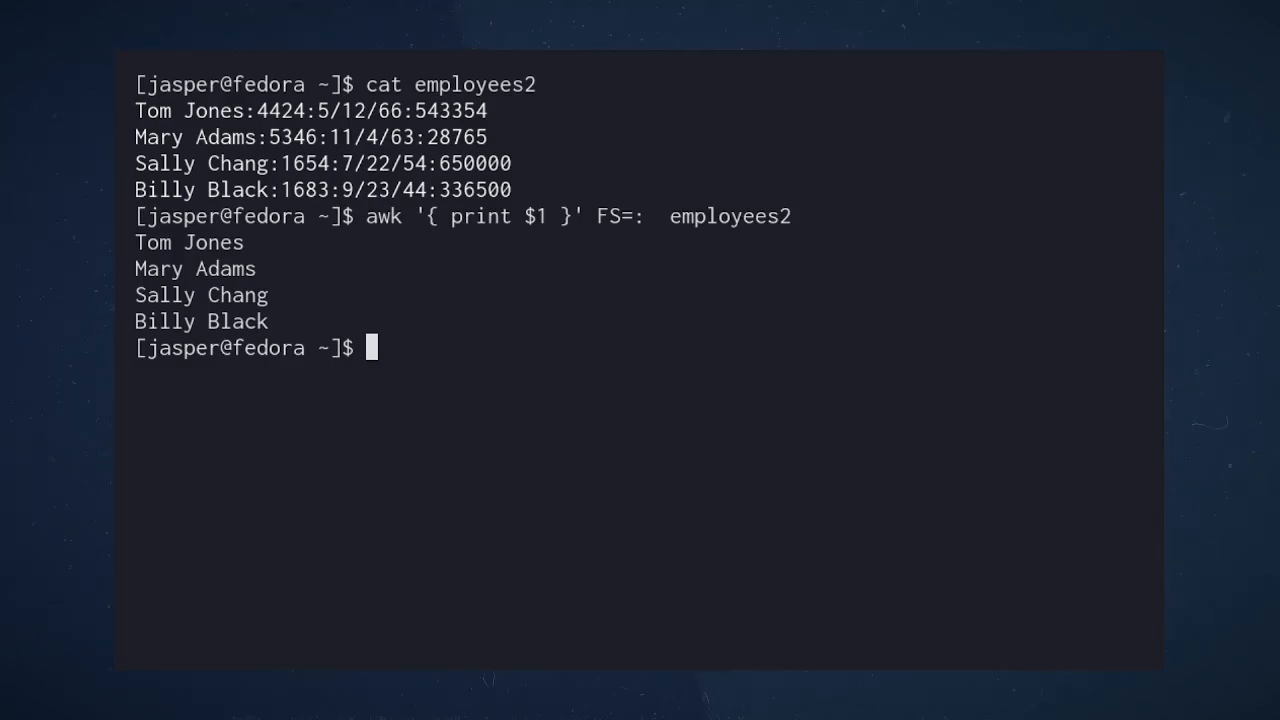
Clear the terminal so only an empty prompt remains.
{"action": "double_click", "coordinate": [500, 216]}
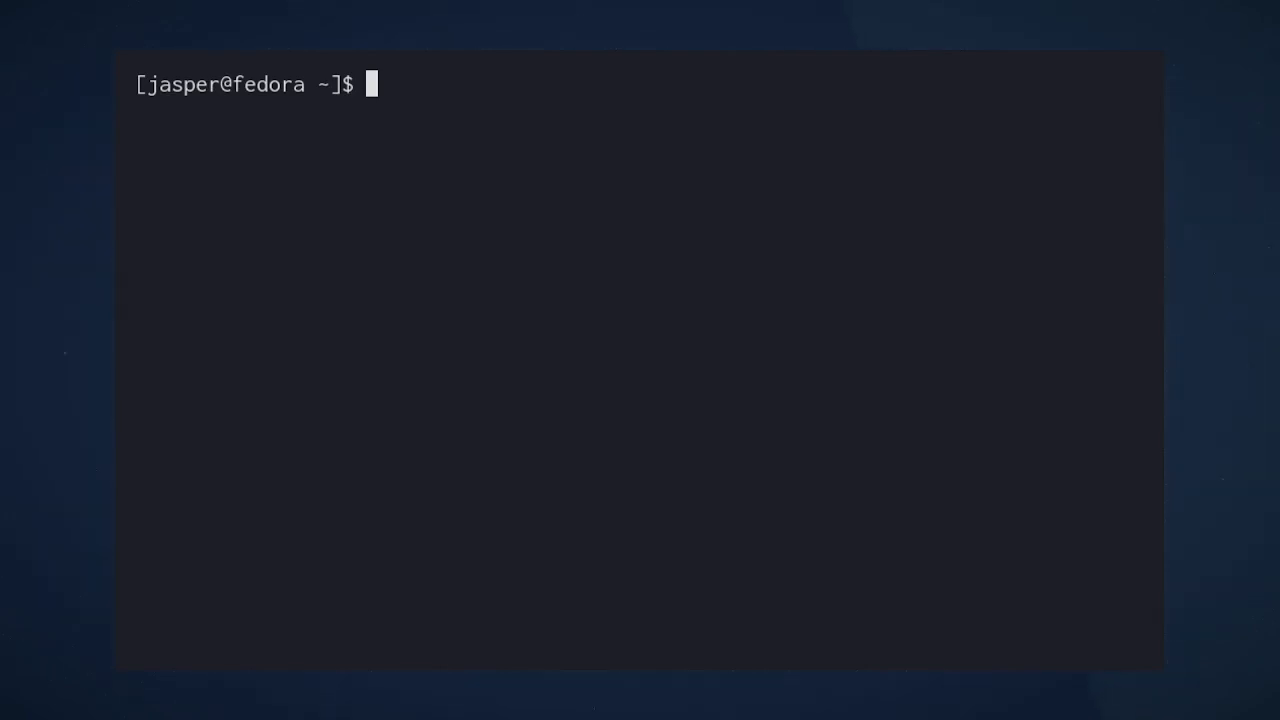
Show starships.csv with cat, then run awk '{ print $1 }' FS=, starships.csv to list the name column.
{"action": "type", "text": "cat starships.csv"}
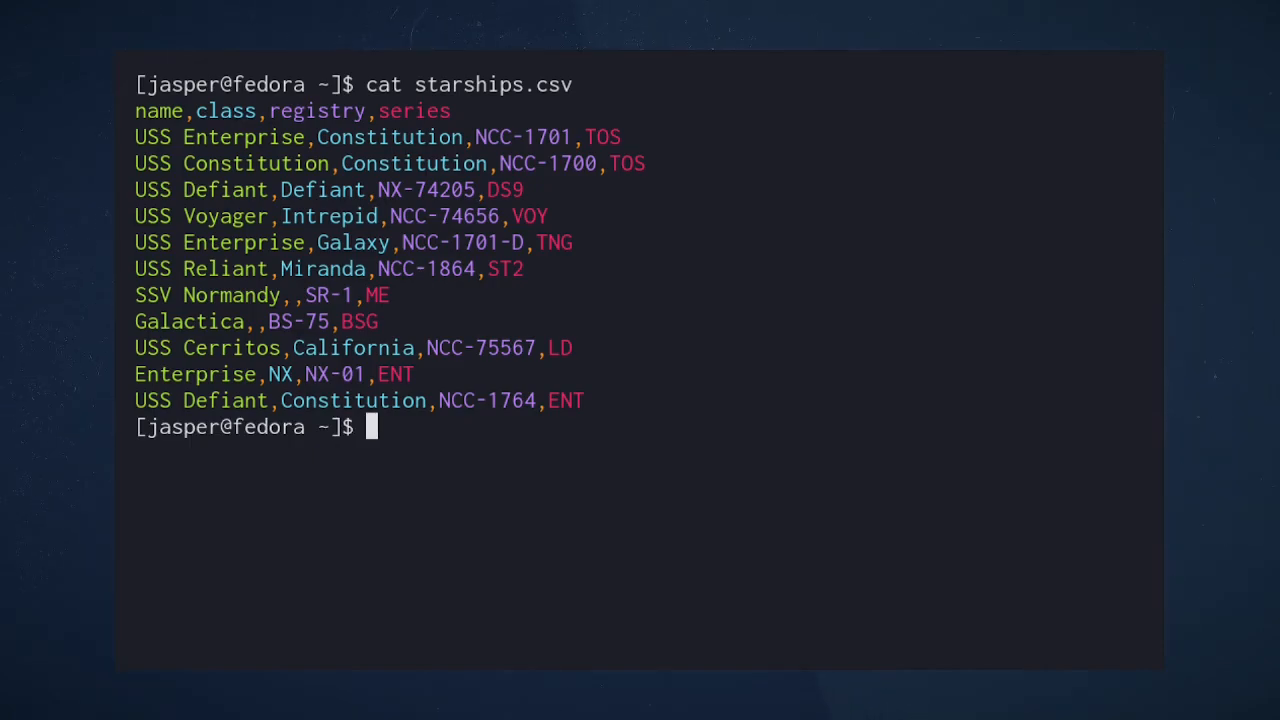
{"action": "type", "text": "awk '{"}
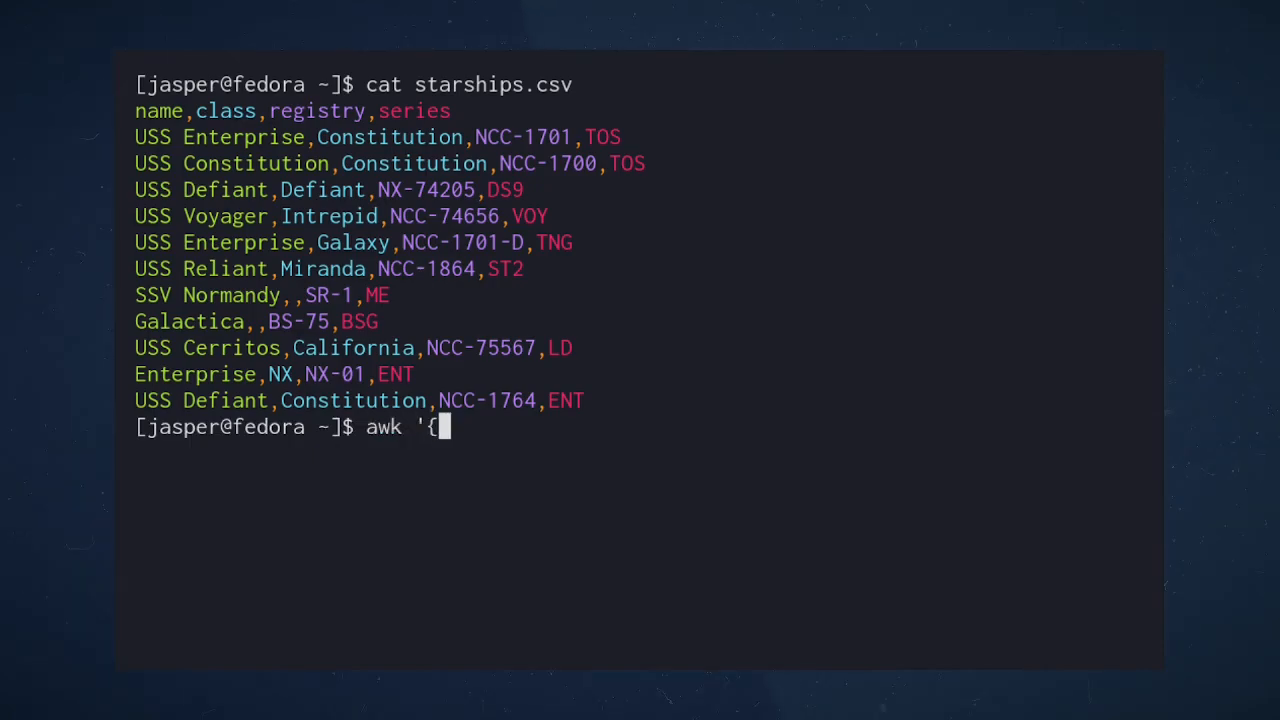
{"action": "type", "text": "print $1"}
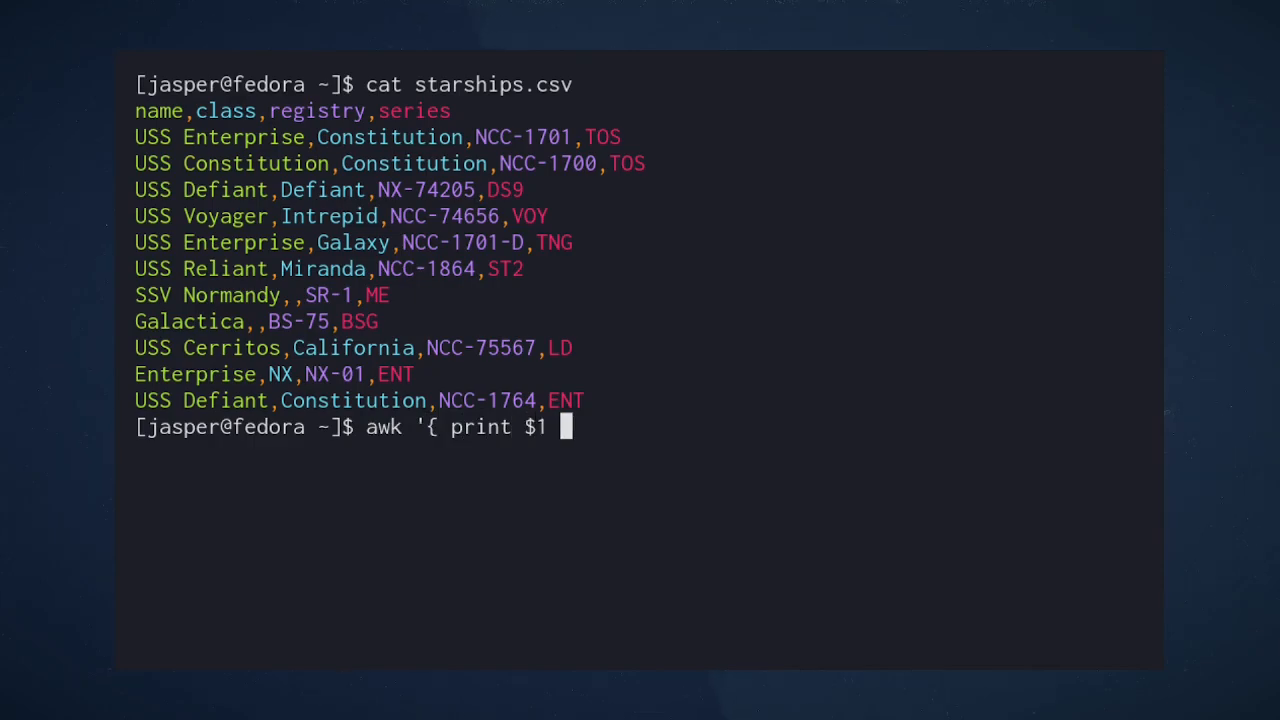
{"action": "type", "text": "}' FS=,"}
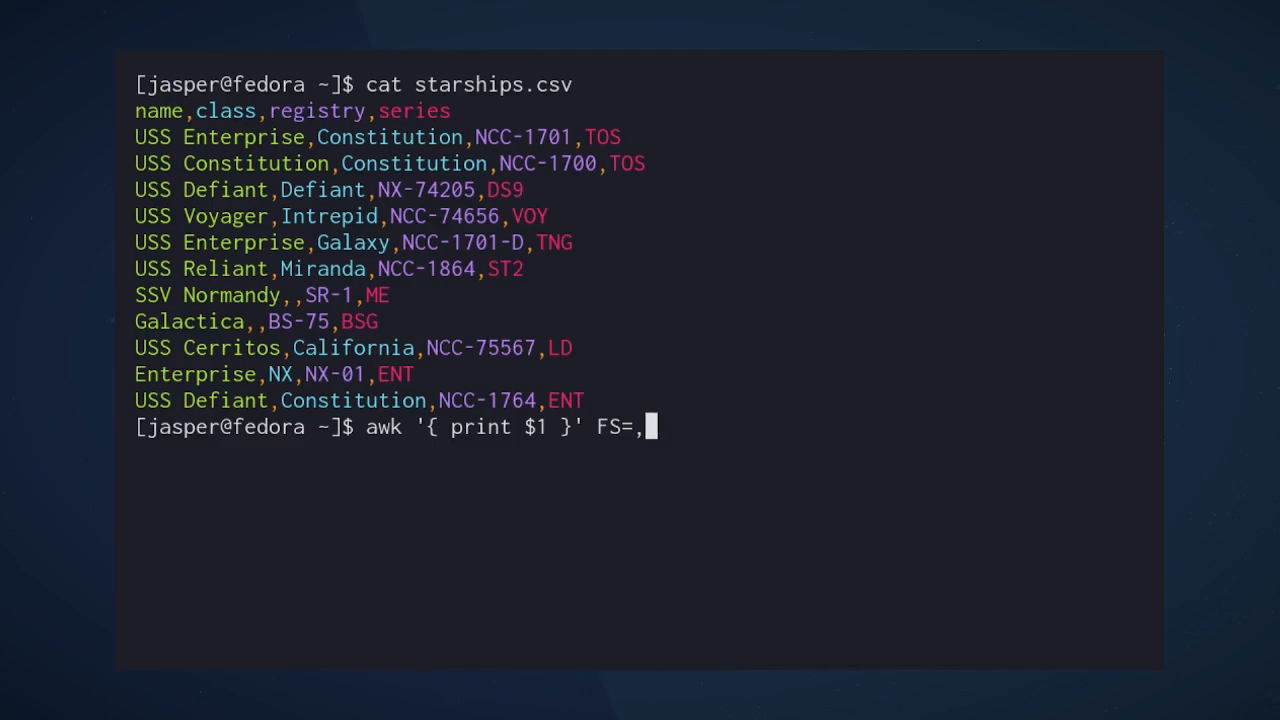
{"action": "type", "text": "starships.csv"}
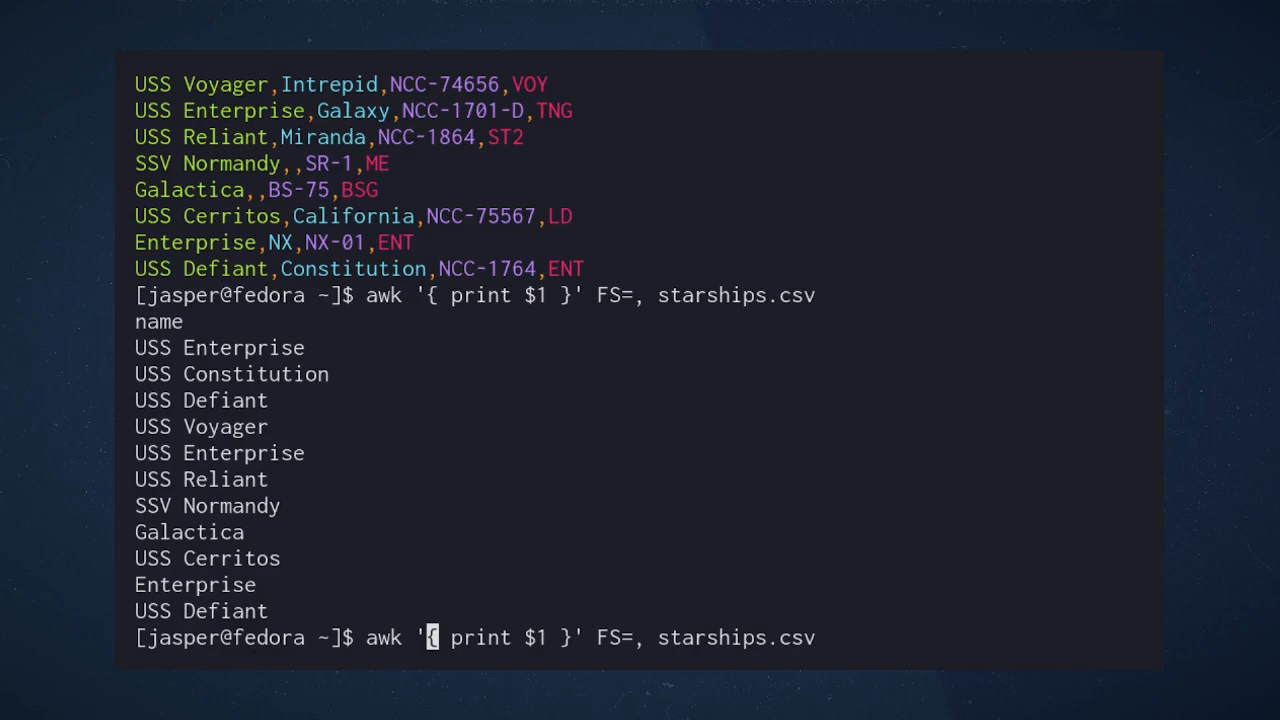
Add an NR>1 condition so awk lists the ship names without the header record.
{"action": "type", "text": "NR>"}
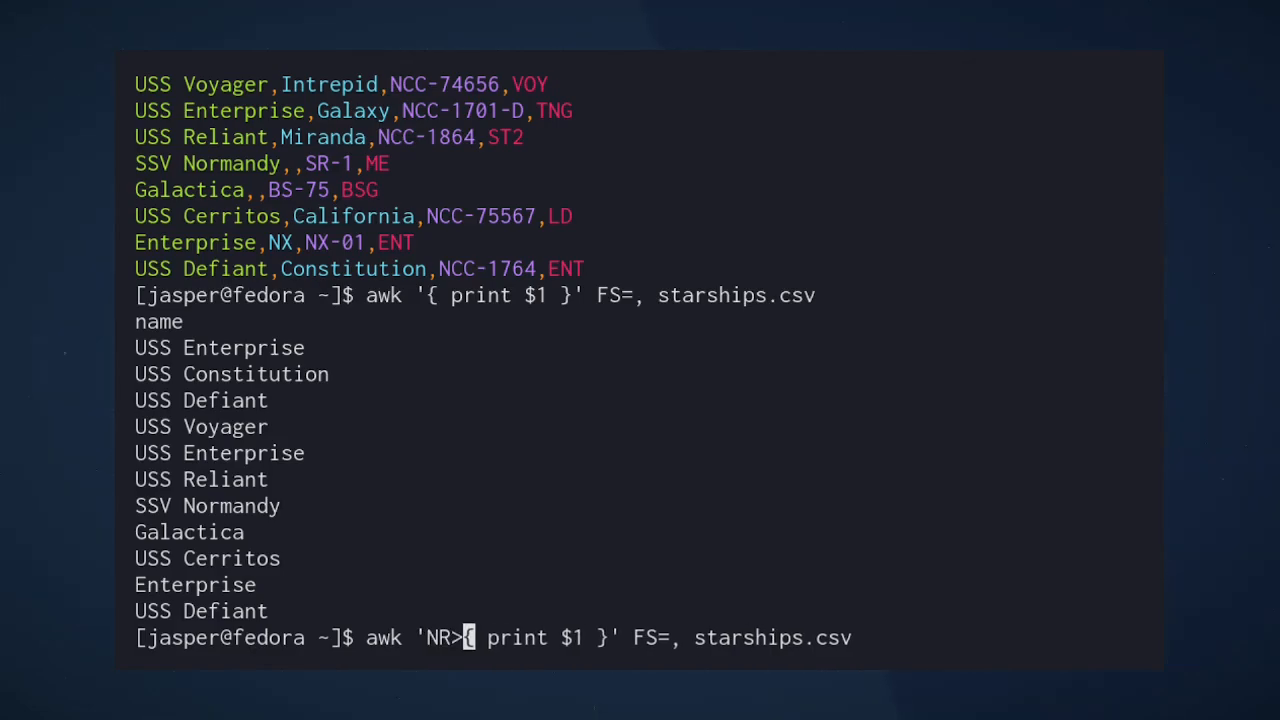
{"action": "type", "text": ">1"}
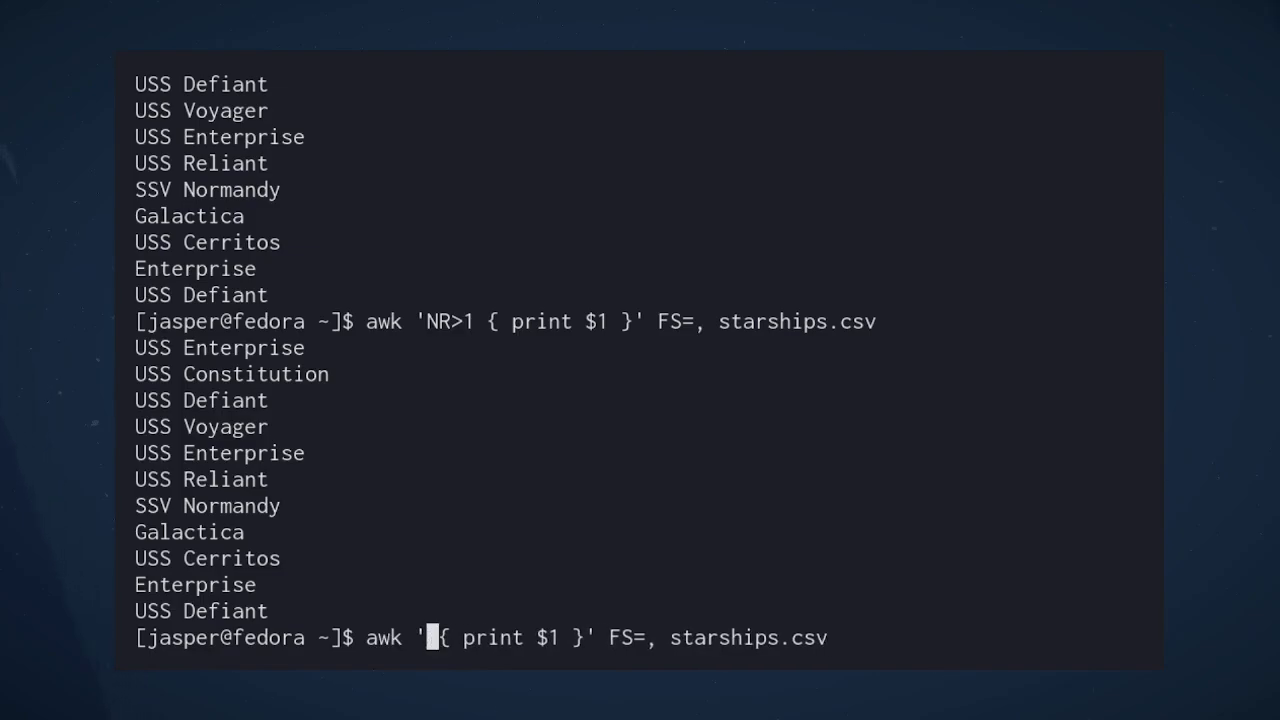
Add a /Enterprise/ pattern so awk prints only the three Enterprise ship names.
{"action": "type", "text": "/"}
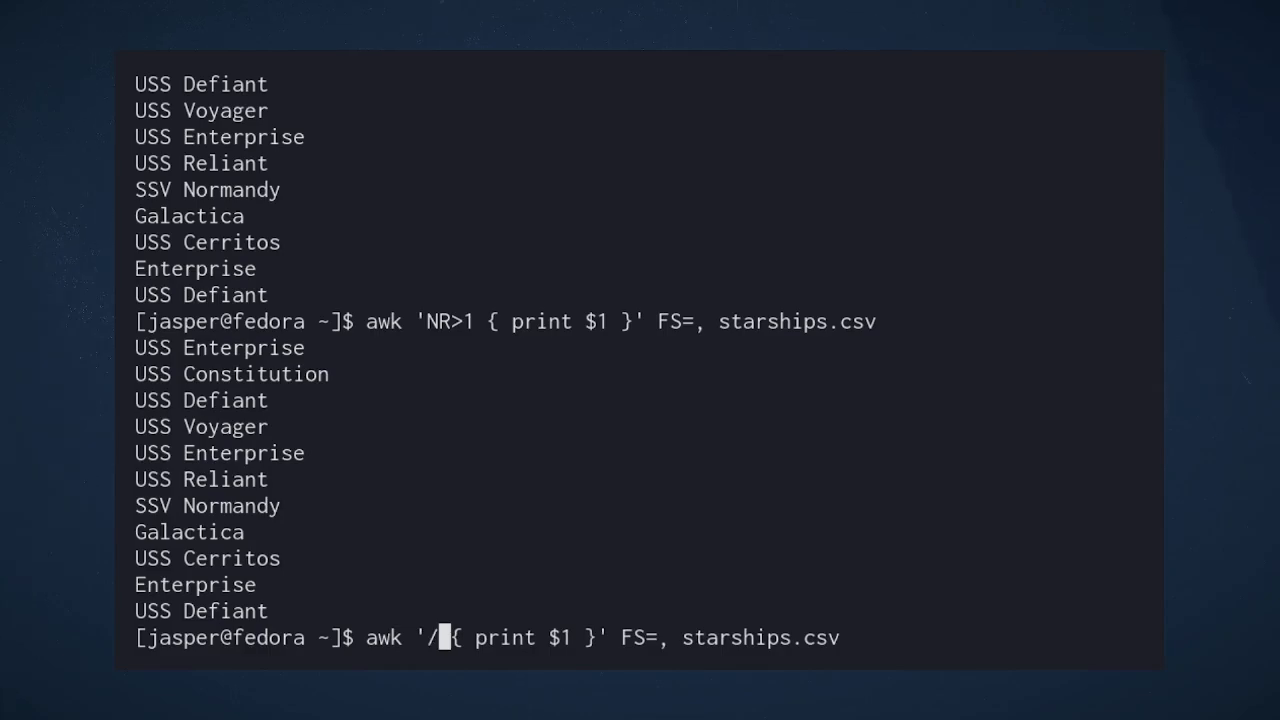
{"action": "type", "text": "Enterprise/"}
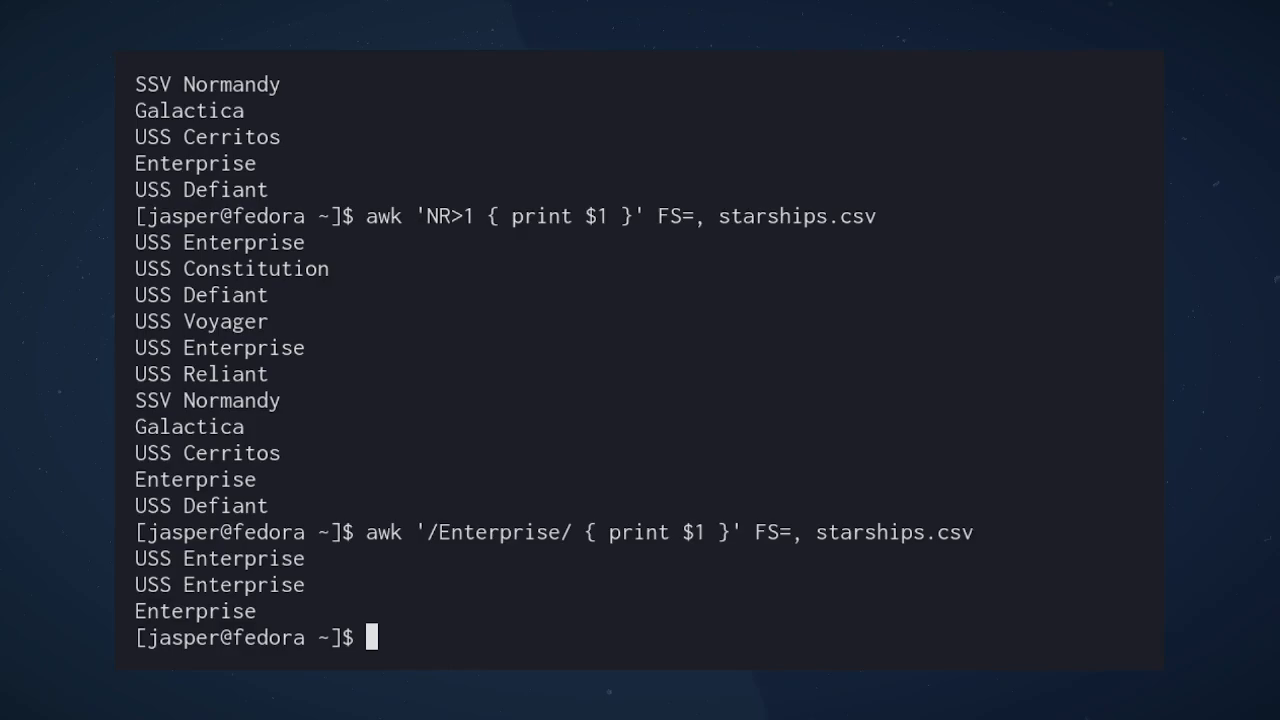
Print the full Enterprise records with a bare print action, then with the /Enterprise/ pattern alone.
{"action": "type", "text": "awk '/Enterprise/ { print }' FS=, starships.csv"}
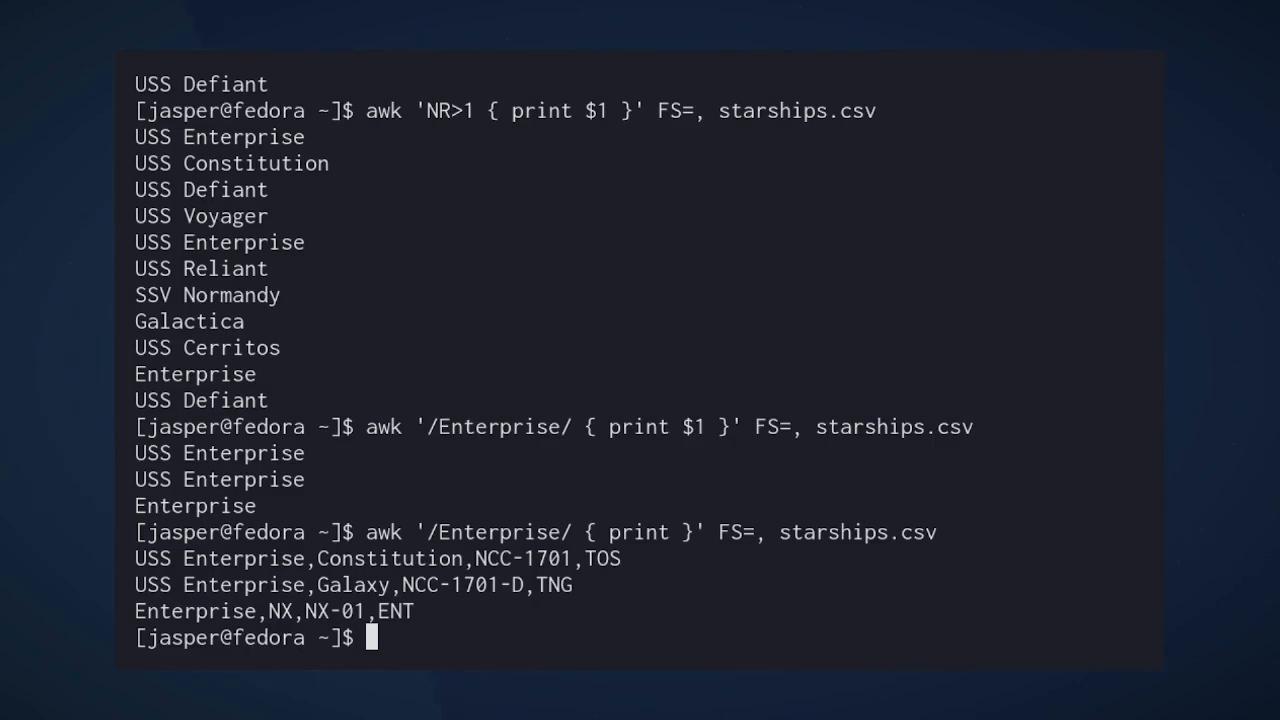
{"action": "key", "text": "Up"}
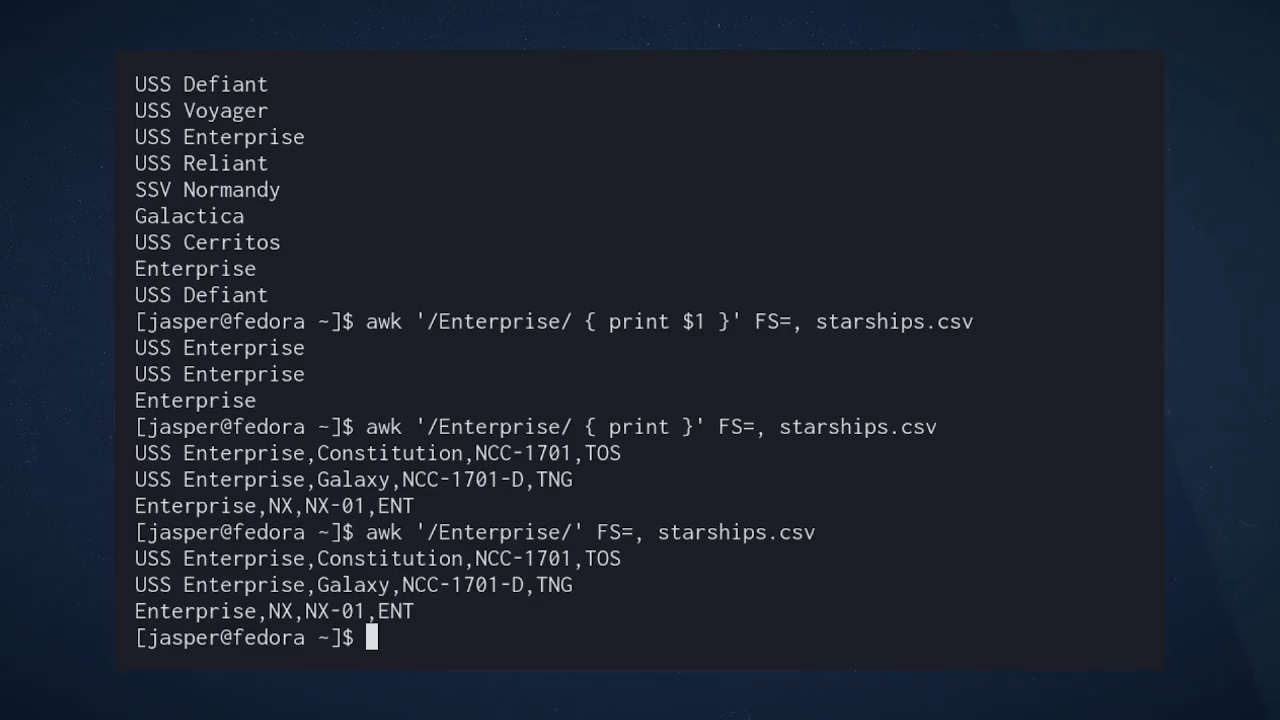
Run grep Enterprise starships.csv to show the same three records for comparison.
{"action": "type", "text": "grep Enterprise starships.csv"}
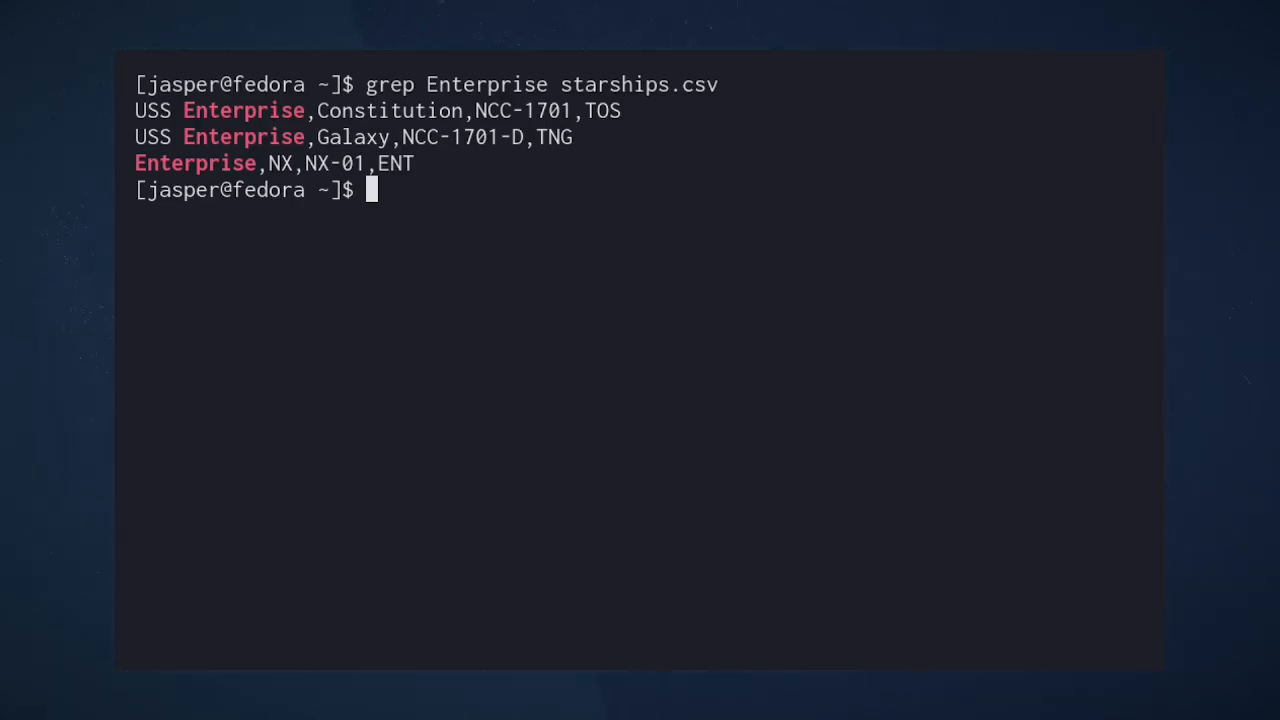
Run awk '/Enterprise/' FS=, OFS=: starships.csv; the records still print comma-separated.
{"action": "type", "text": "awk '"}
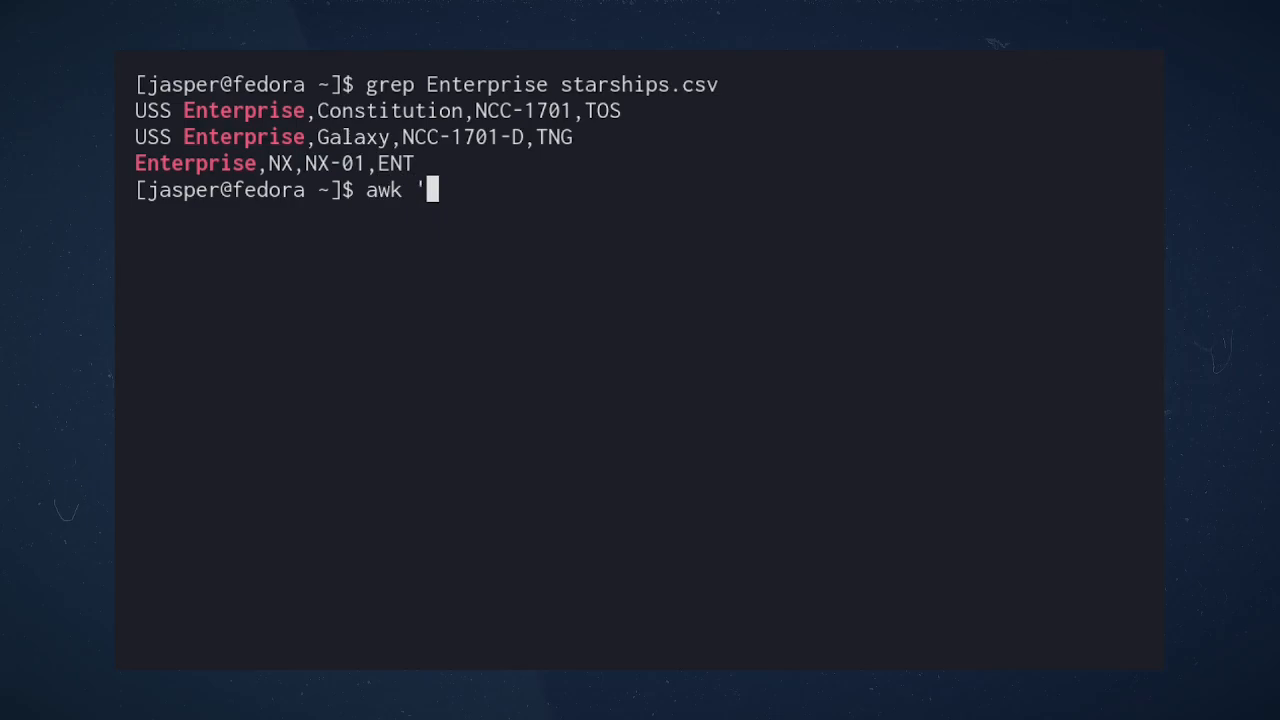
{"action": "type", "text": "/Enterprise/' FS"}
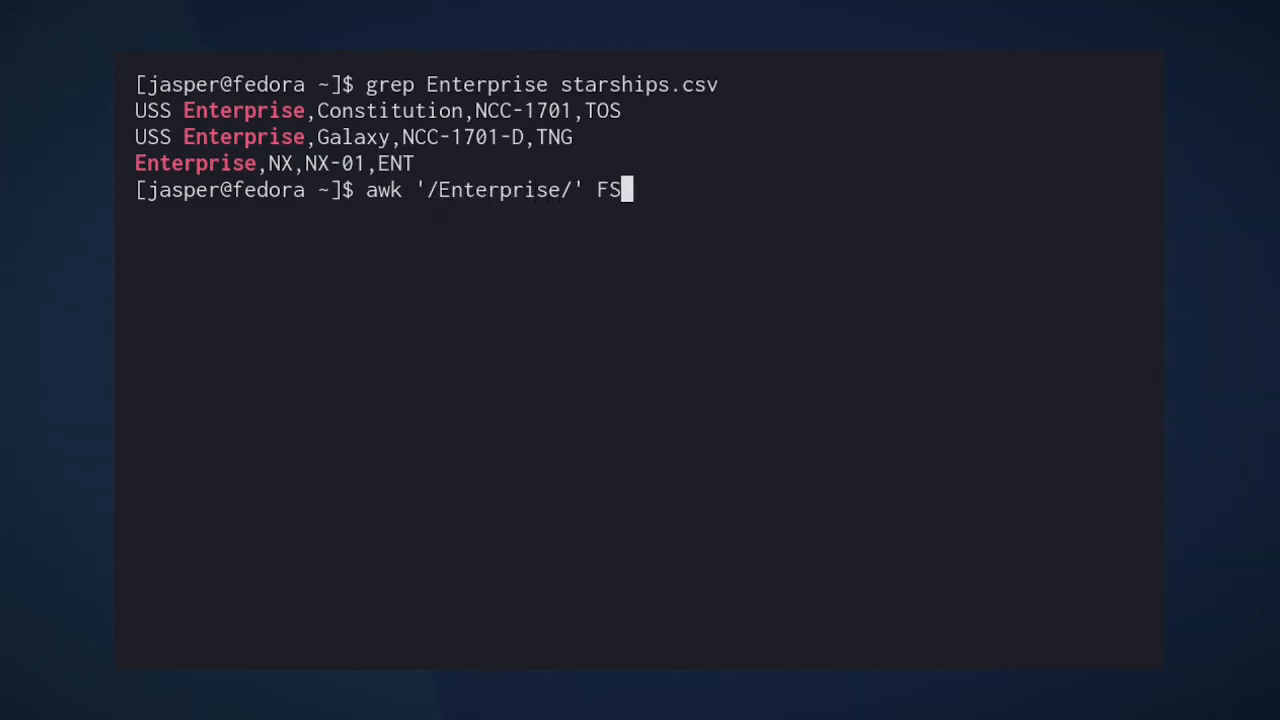
{"action": "type", "text": "=, OFS=: starships.csv"}
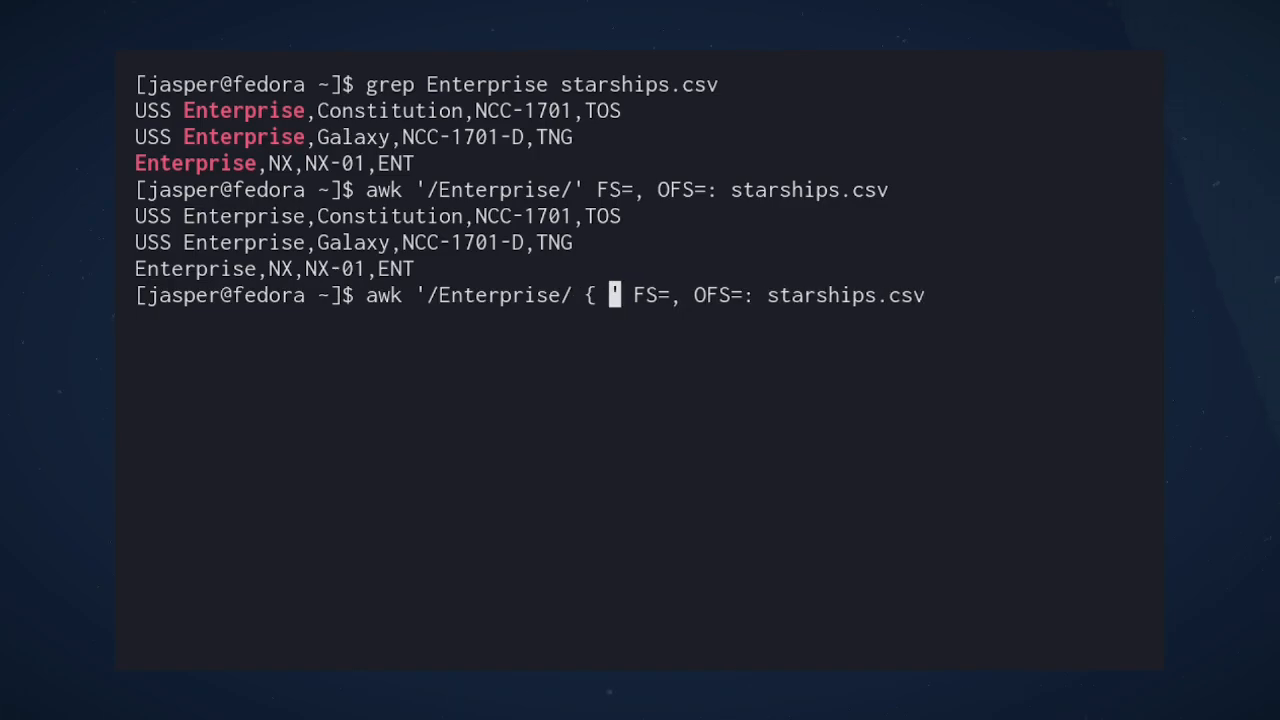
Print the Enterprise records with fields $1–$4 colon-separated after print $0 kept the commas.
{"action": "type", "text": "print $0 }"}
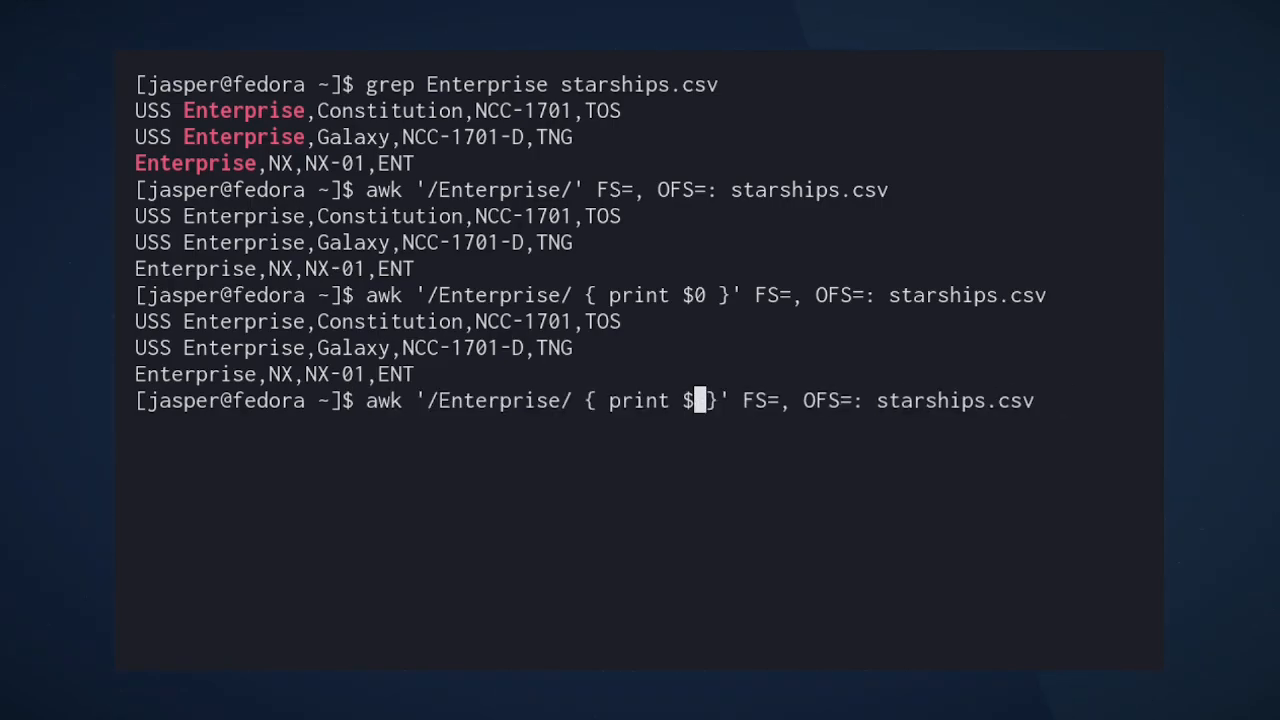
{"action": "type", "text": "1, $2, $3, $4"}
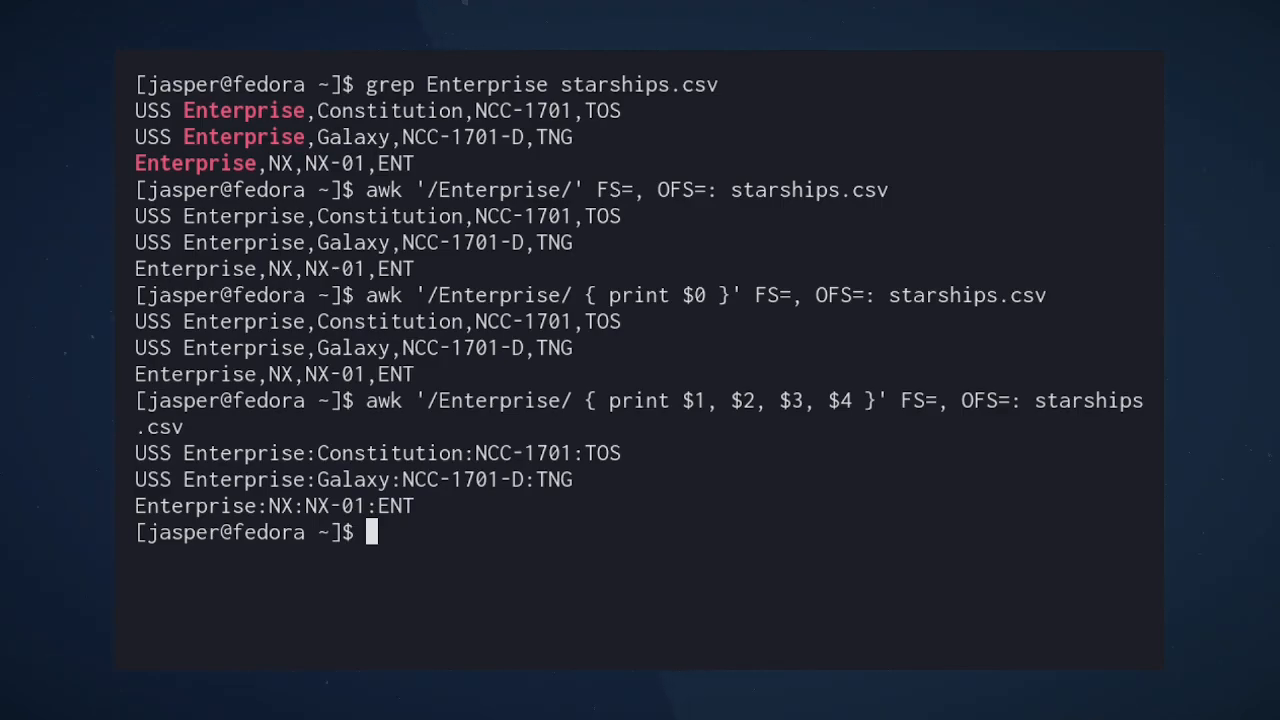
{"action": "key", "text": "Up"}
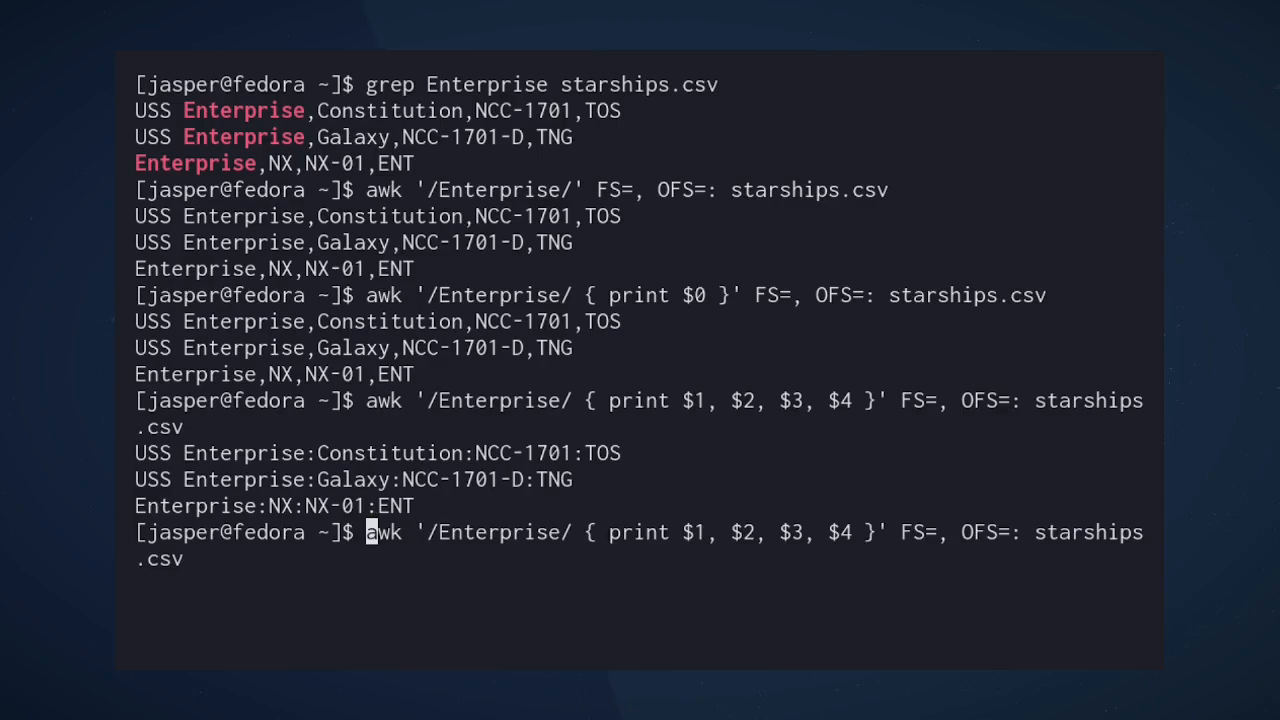